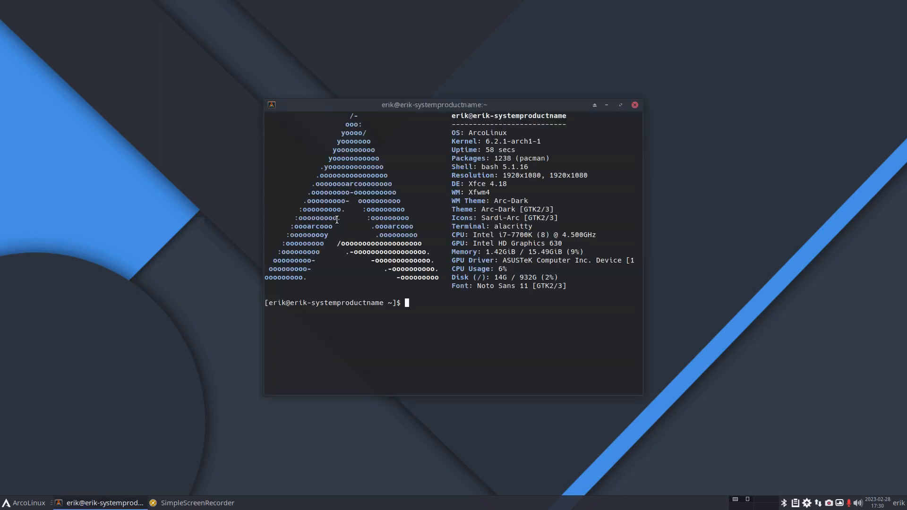
# Run `iso` to show the ArcoLinuxL v23.04.02 release and Feb 28 2023 build date.
pyautogui.write('iso')
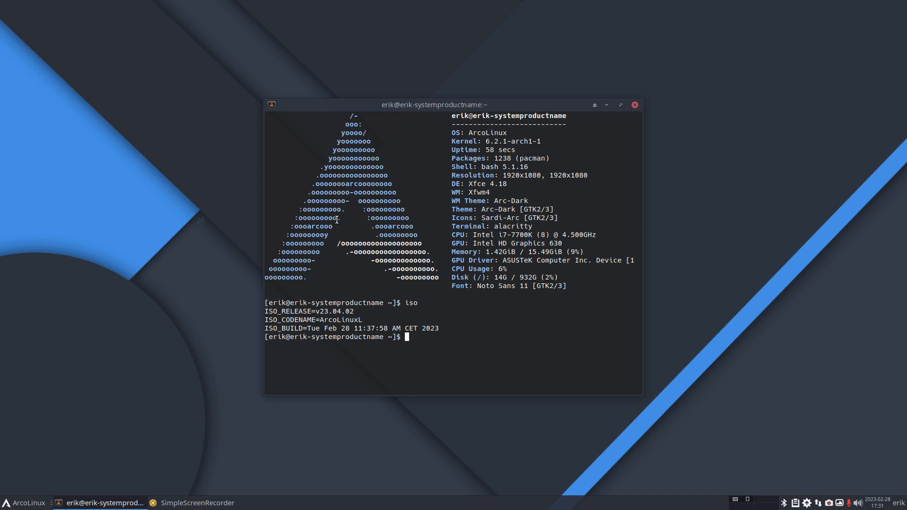
# Run `get-nemesis-on-arcolinux` to clone the arcolinux-nemesis repository, then switch to the file manager.
pyautogui.write('get-')
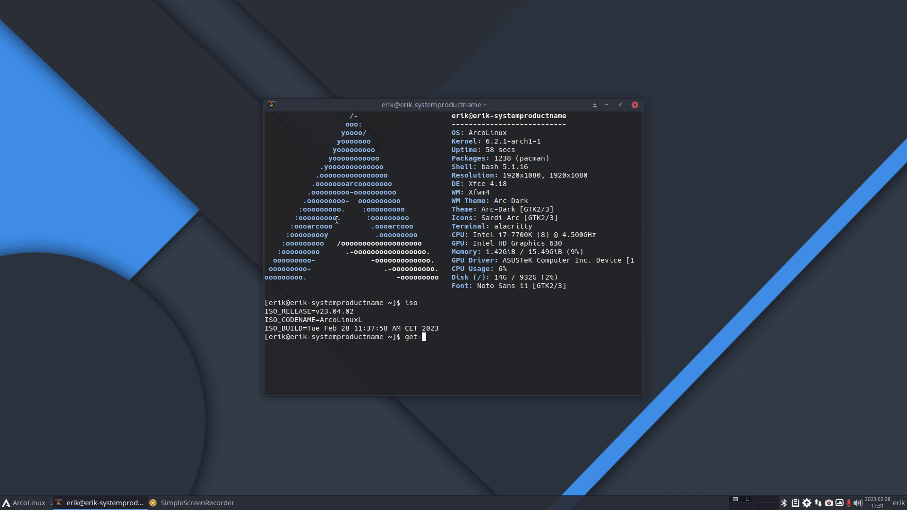
pyautogui.write('nemesis-on-ar')
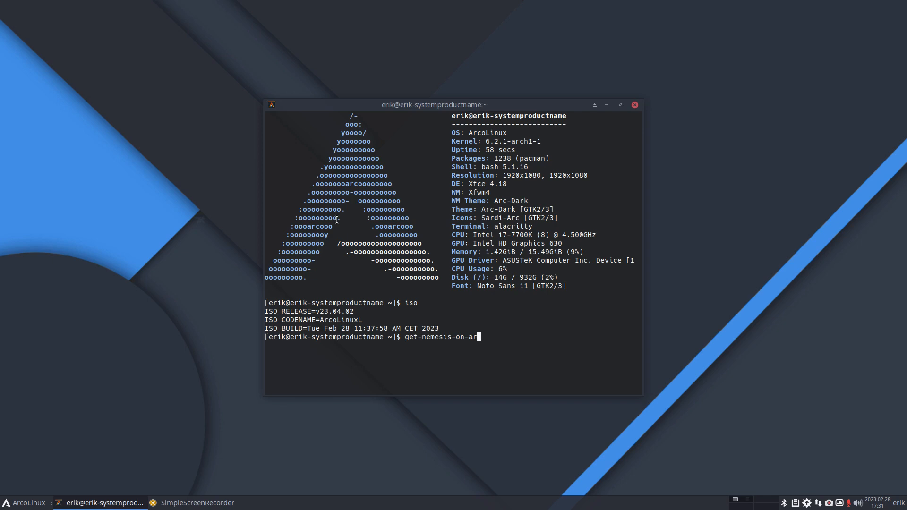
pyautogui.press('Return')
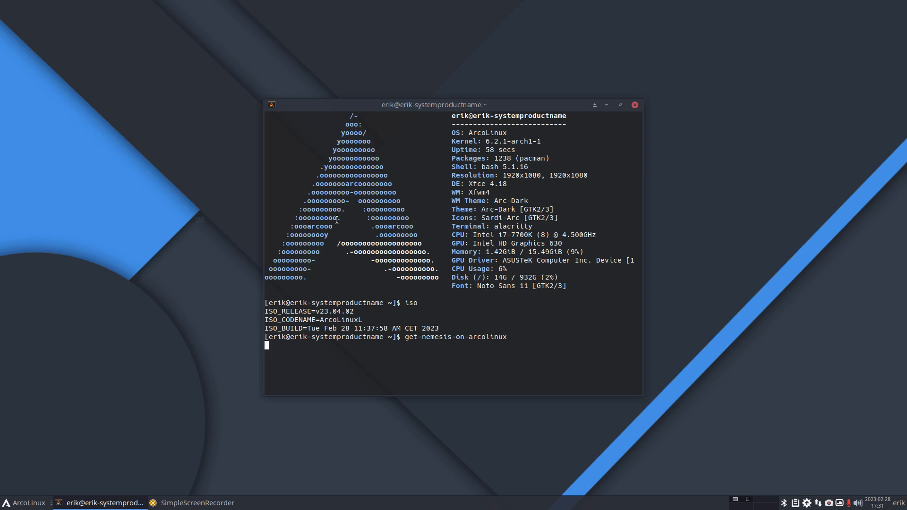
pyautogui.press('Return')
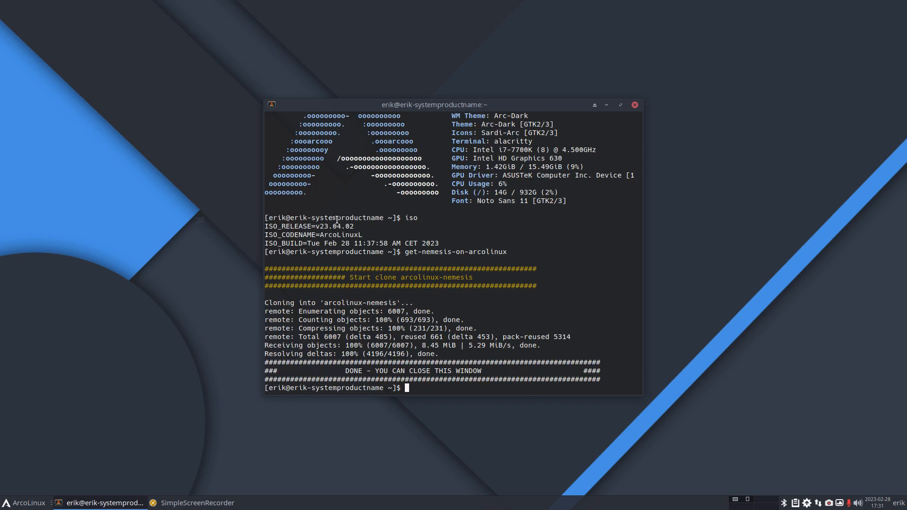
pyautogui.moveTo(248, 214)
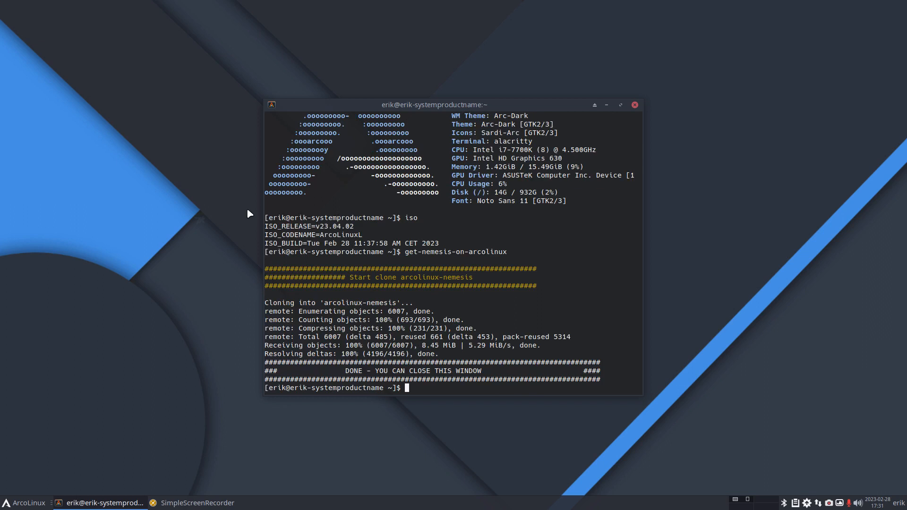
pyautogui.doubleClick(452, 251)
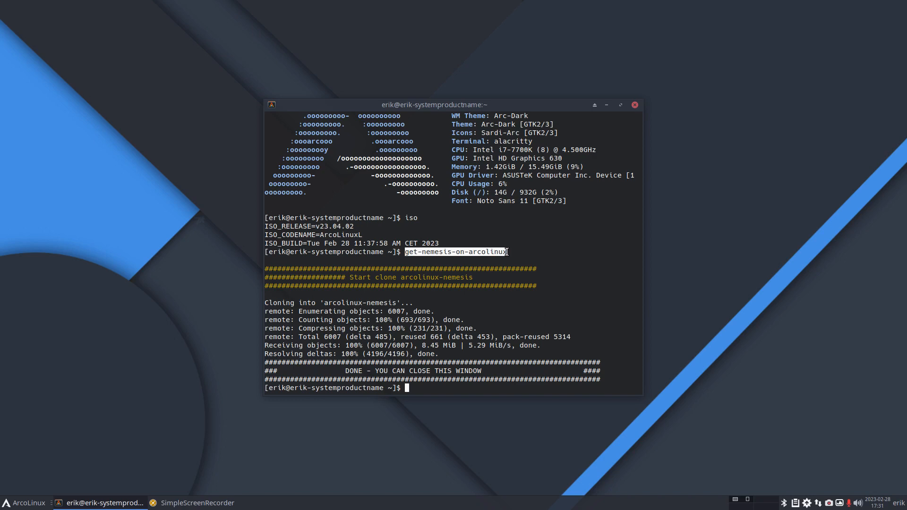
pyautogui.click(634, 105)
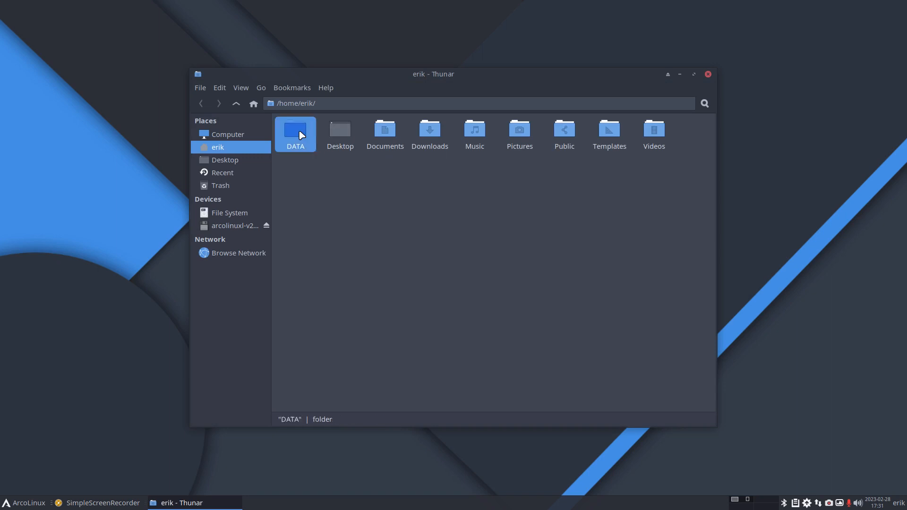
# From DATA/arcolinux-nemesis, run ./0-current-choices.sh in a terminal opened there.
pyautogui.doubleClick(295, 131)
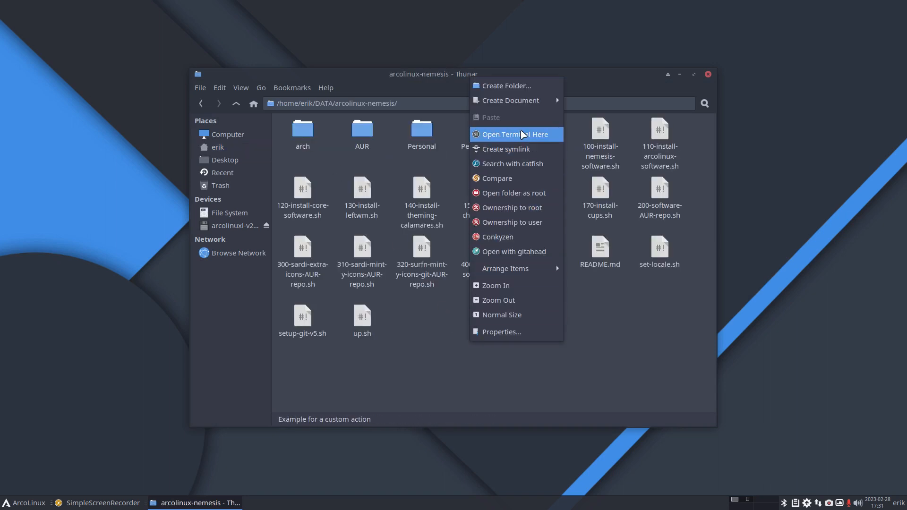
pyautogui.click(514, 134)
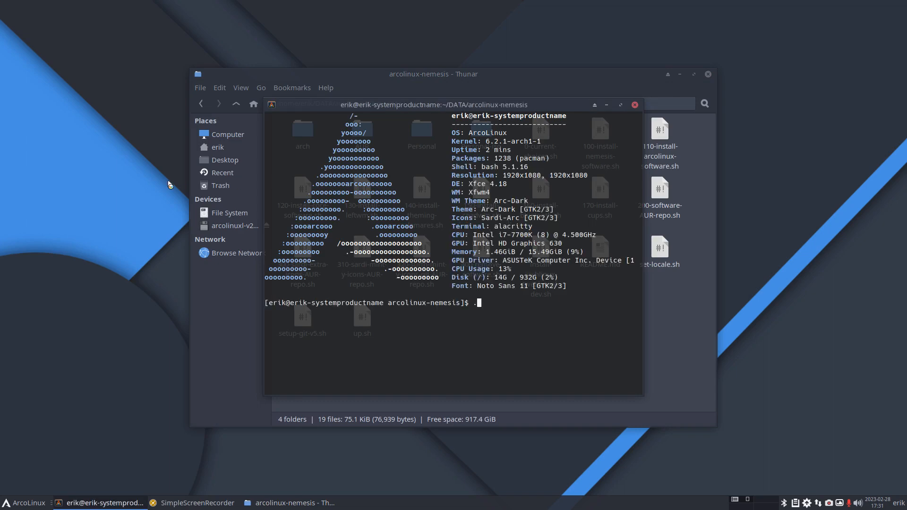
pyautogui.write('./0-current-choices.sh')
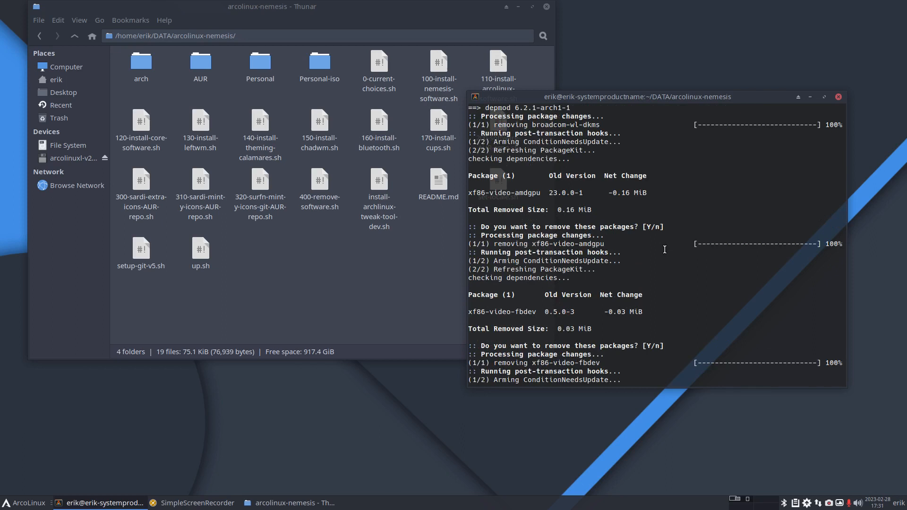
pyautogui.moveTo(529, 226)
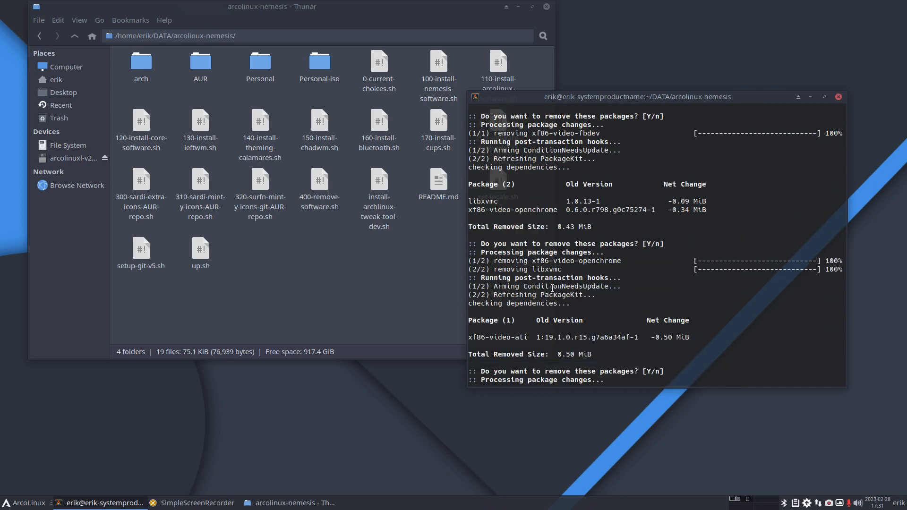
# Locate and select 400-remove-software.sh in the folder listing.
pyautogui.scroll(-3)
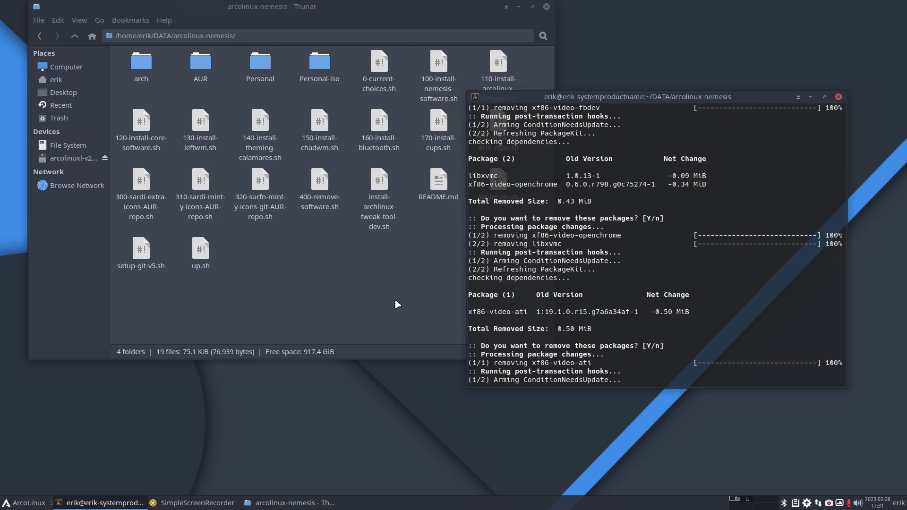
pyautogui.click(320, 188)
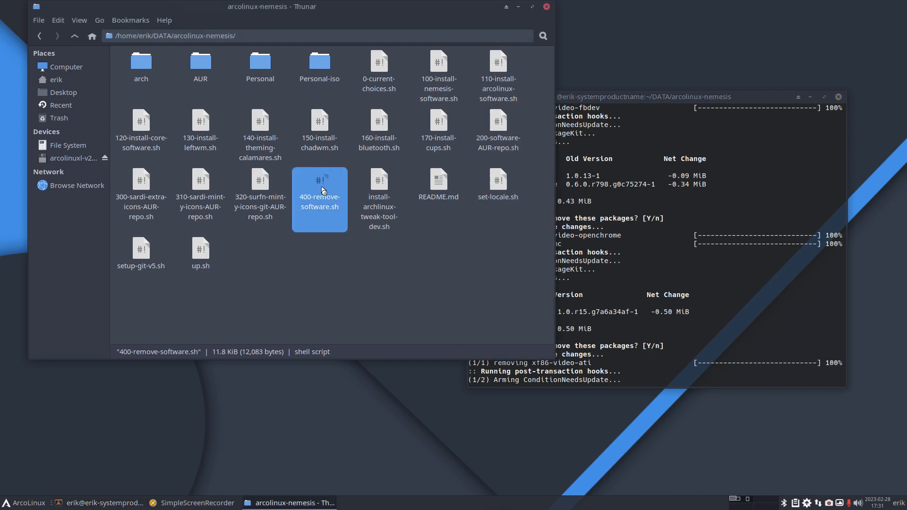
# Open 400-remove-software.sh in Sublime Text with the caret among its pacman -Rs lines.
pyautogui.doubleClick(318, 199)
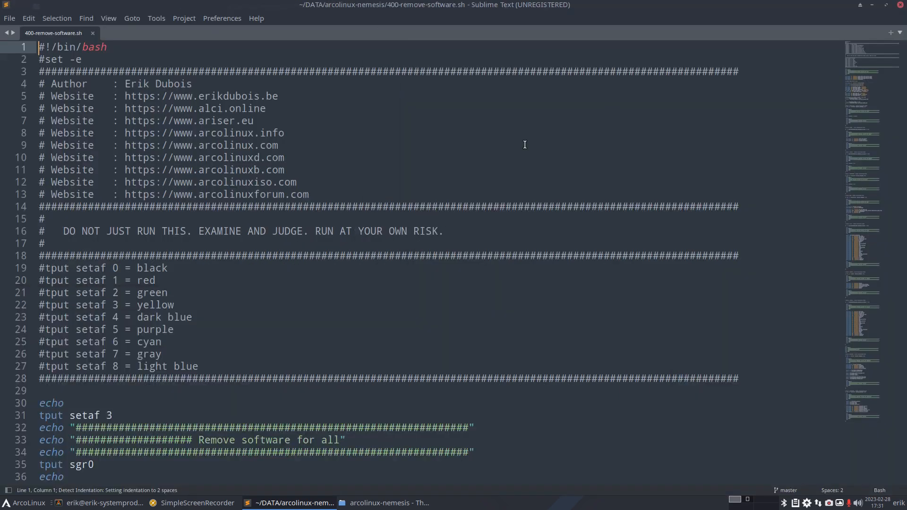
pyautogui.scroll(-3)
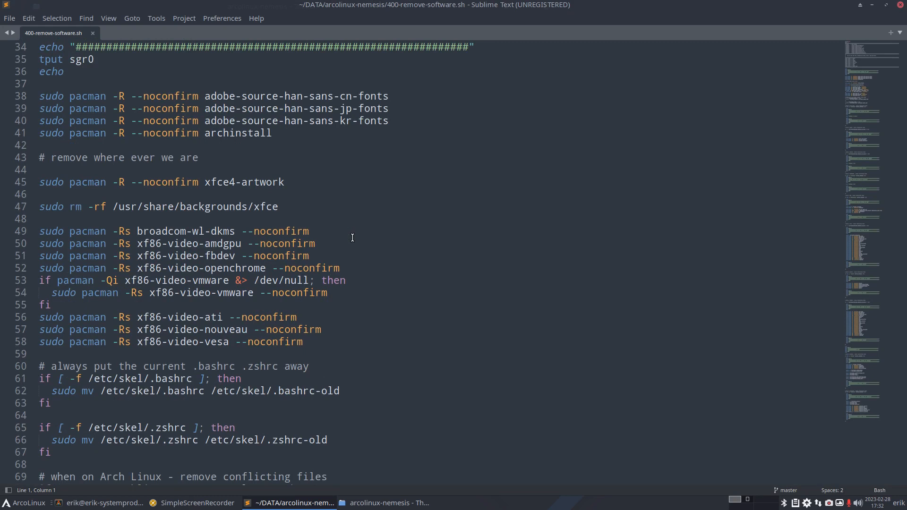
pyautogui.click(173, 502)
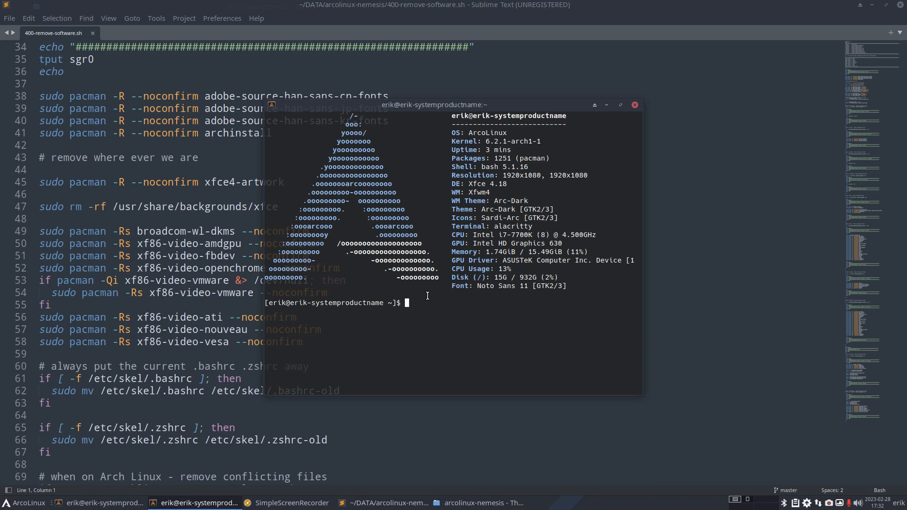
# Compose `sudo pacman -R rtl8821cu-morrownr-dkms-git` and select the whole line for copying.
pyautogui.write('sudo')
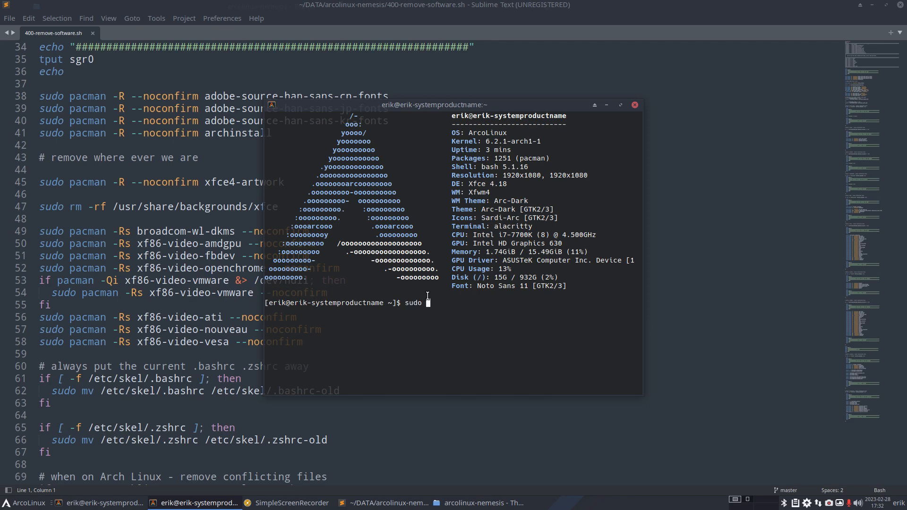
pyautogui.write('pacman -R')
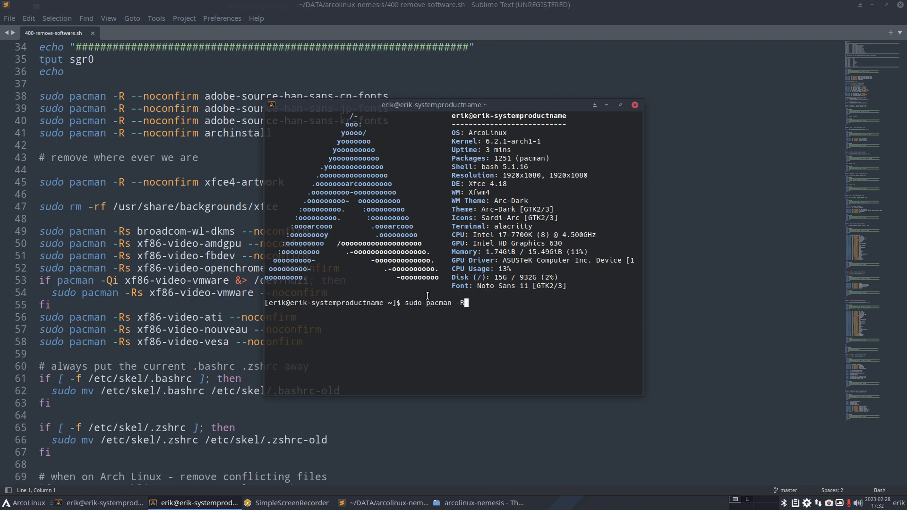
pyautogui.write('rtl8821cu-morrownr-dkms-git')
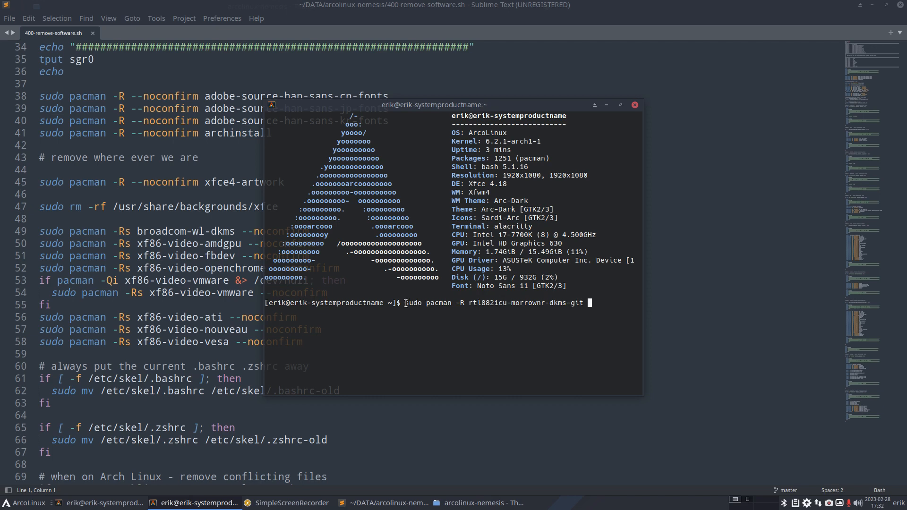
pyautogui.tripleClick(494, 302)
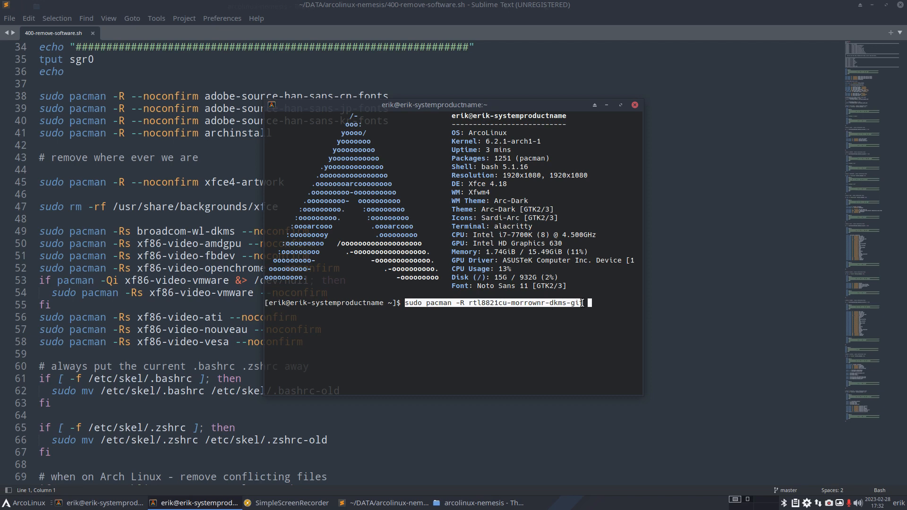
pyautogui.moveTo(484, 110)
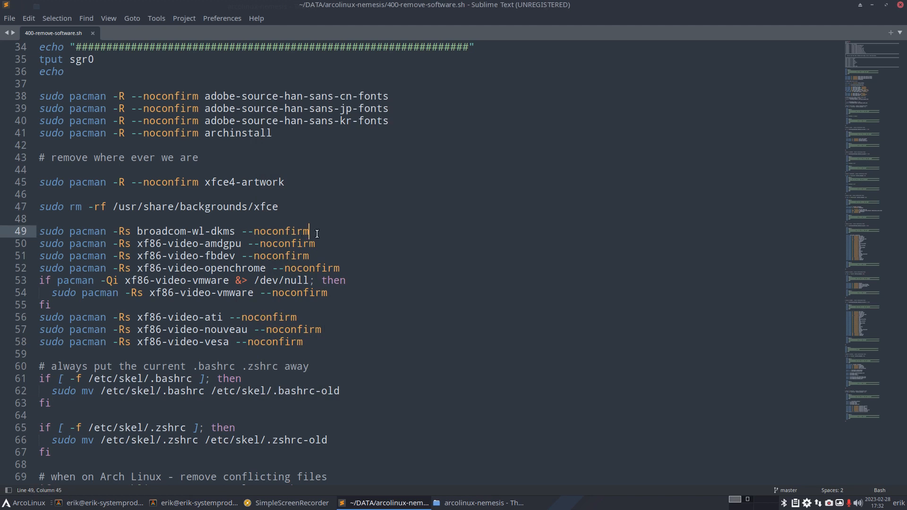
# Add line 50 `sudo pacman -Rs rtl8821cu-morrownr-dkms-git --noconfirm` to the script and save it.
pyautogui.write('sudo pacman -R rtl8821cu-morrownr-dkms-git')
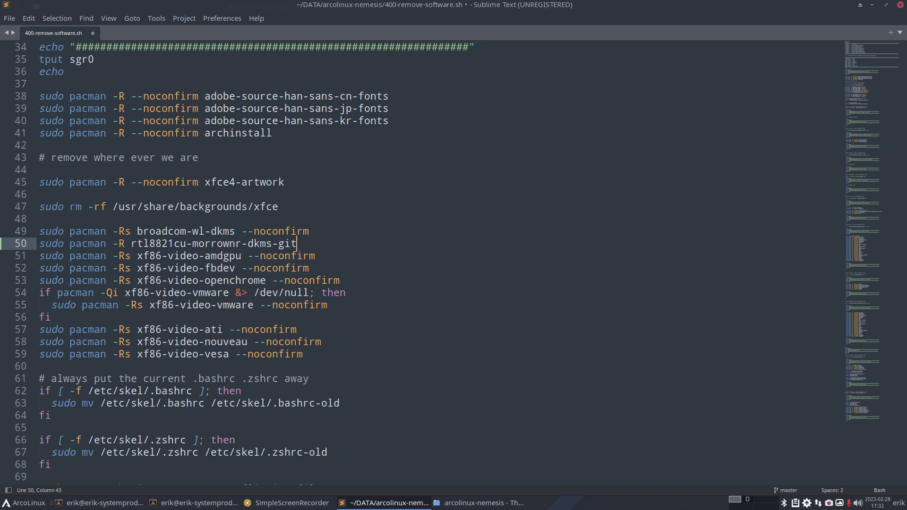
pyautogui.moveTo(299, 214)
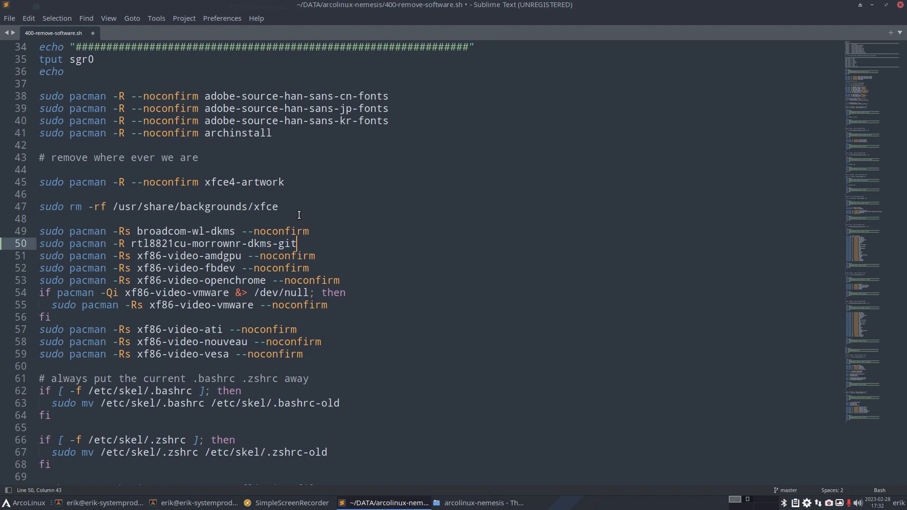
pyautogui.doubleClick(276, 231)
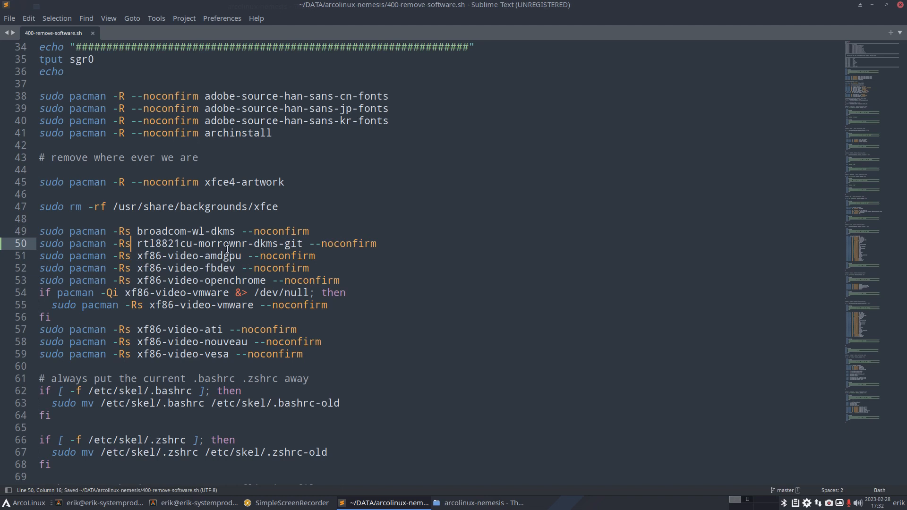
pyautogui.moveTo(161, 262)
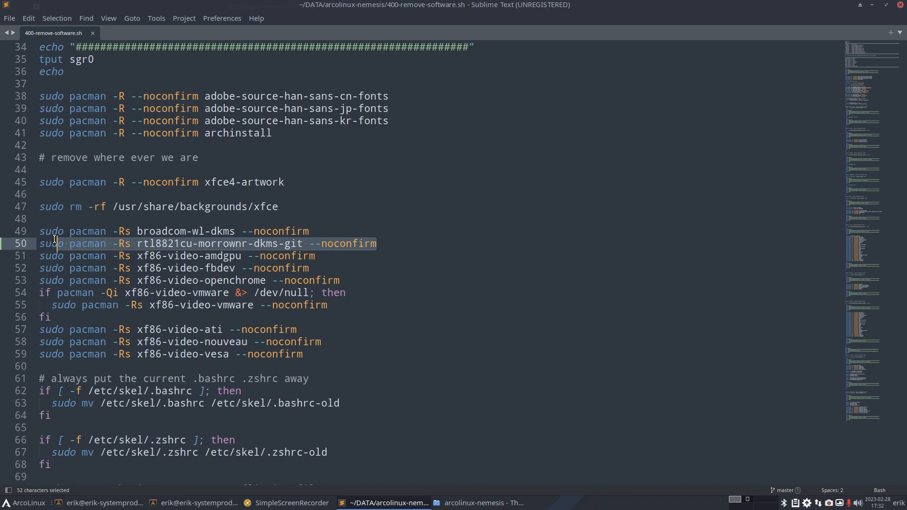
# Copy the new rtl8821cu remove line via the context menu.
pyautogui.rightClick(55, 239)
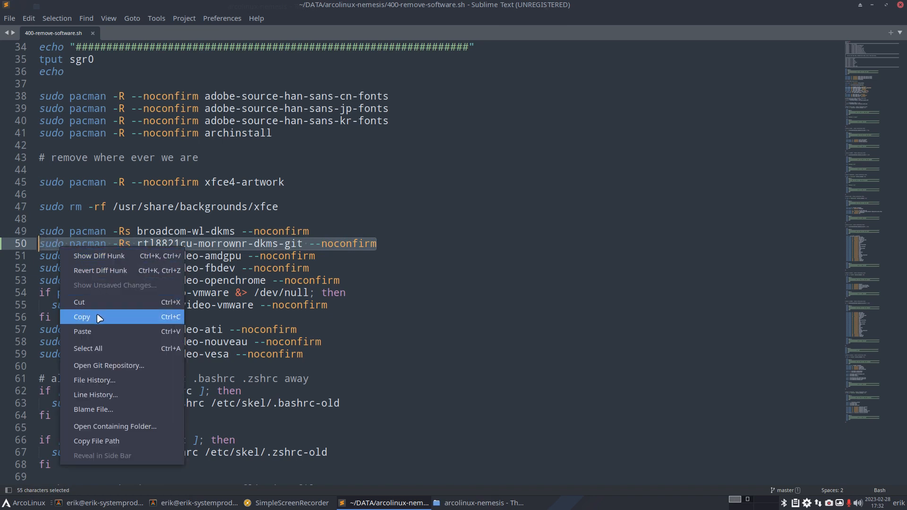
pyautogui.click(82, 318)
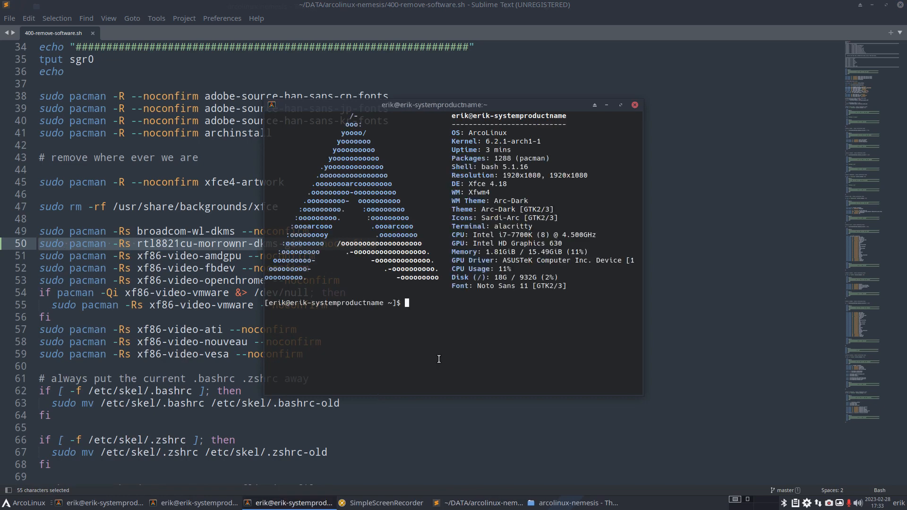
# Run the pasted `sudo pacman -Rs rtl8821cu-morrownr-dkms-git --noconfirm` with sudo, then start typing `sudo pm`.
pyautogui.press('Return')
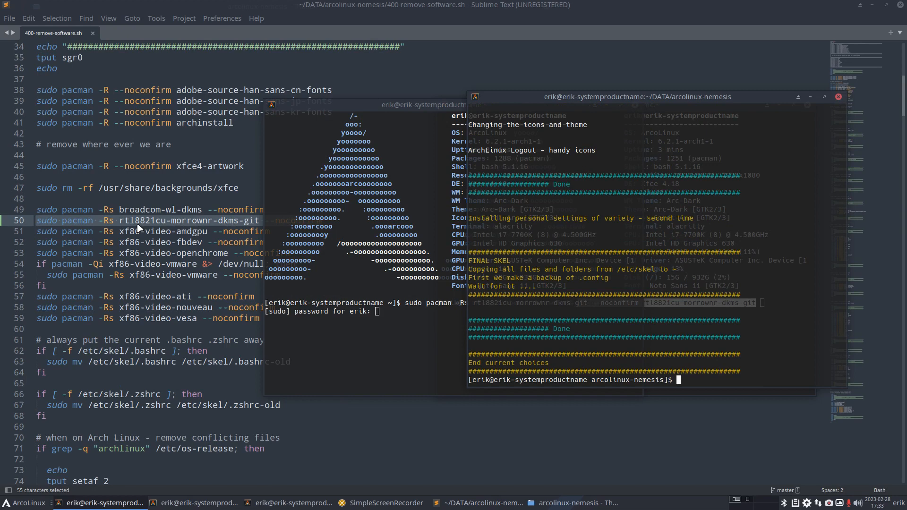
pyautogui.moveTo(550, 335)
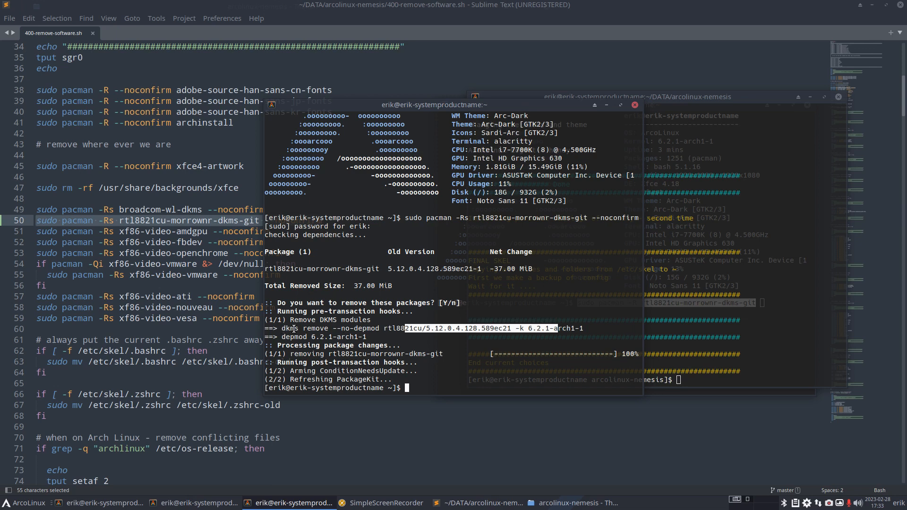
pyautogui.moveTo(403, 382)
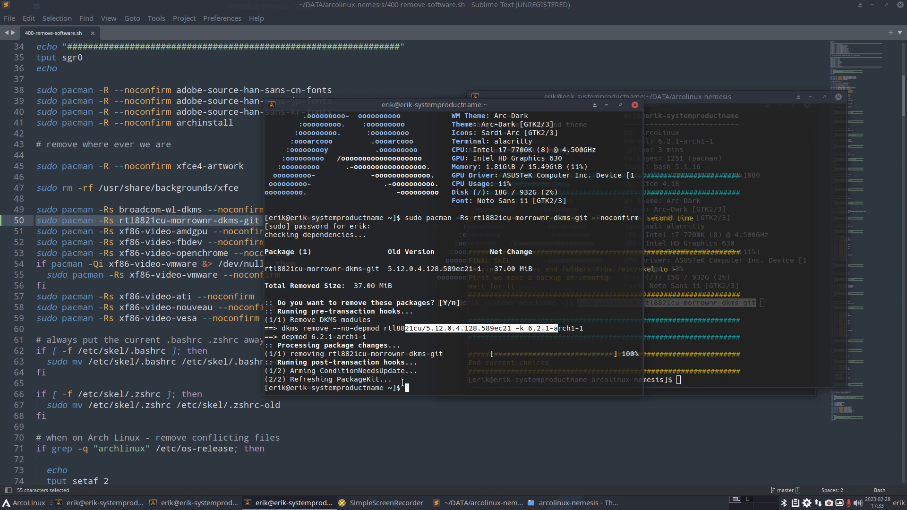
pyautogui.write('sudo pm')
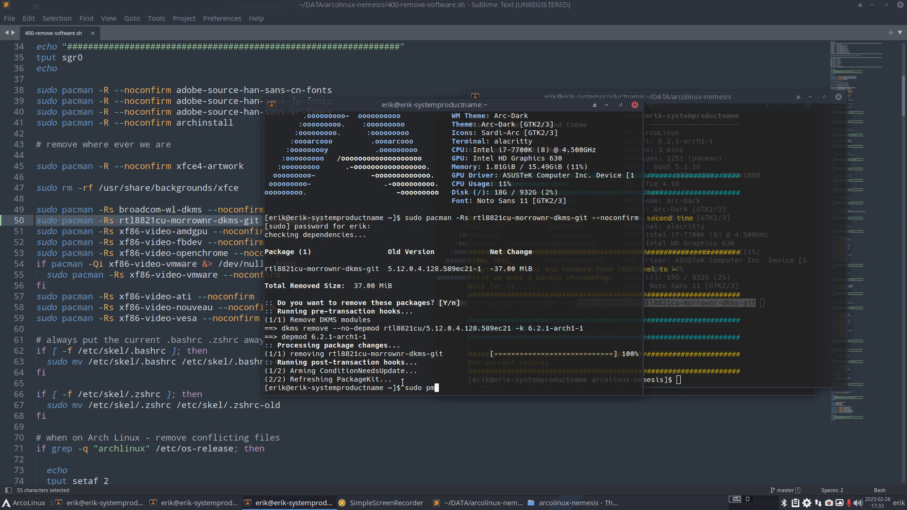